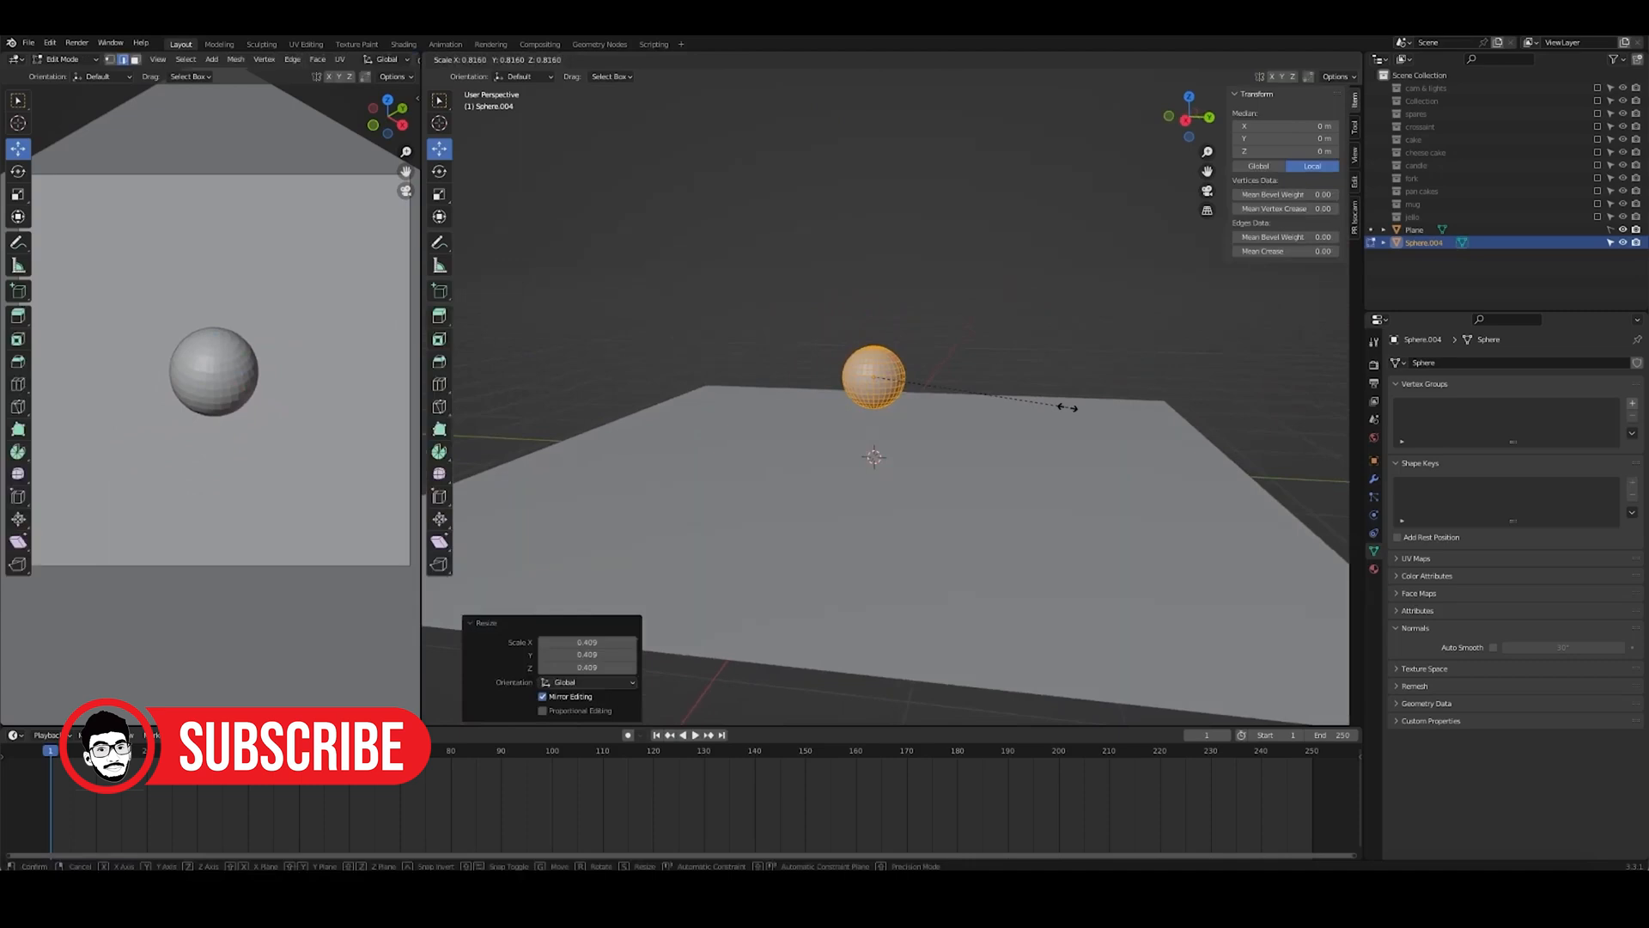
Step: Toggle Edit Mode on the mirrored camera-body strip over the reference photo
{"action": "key", "text": "Tab"}
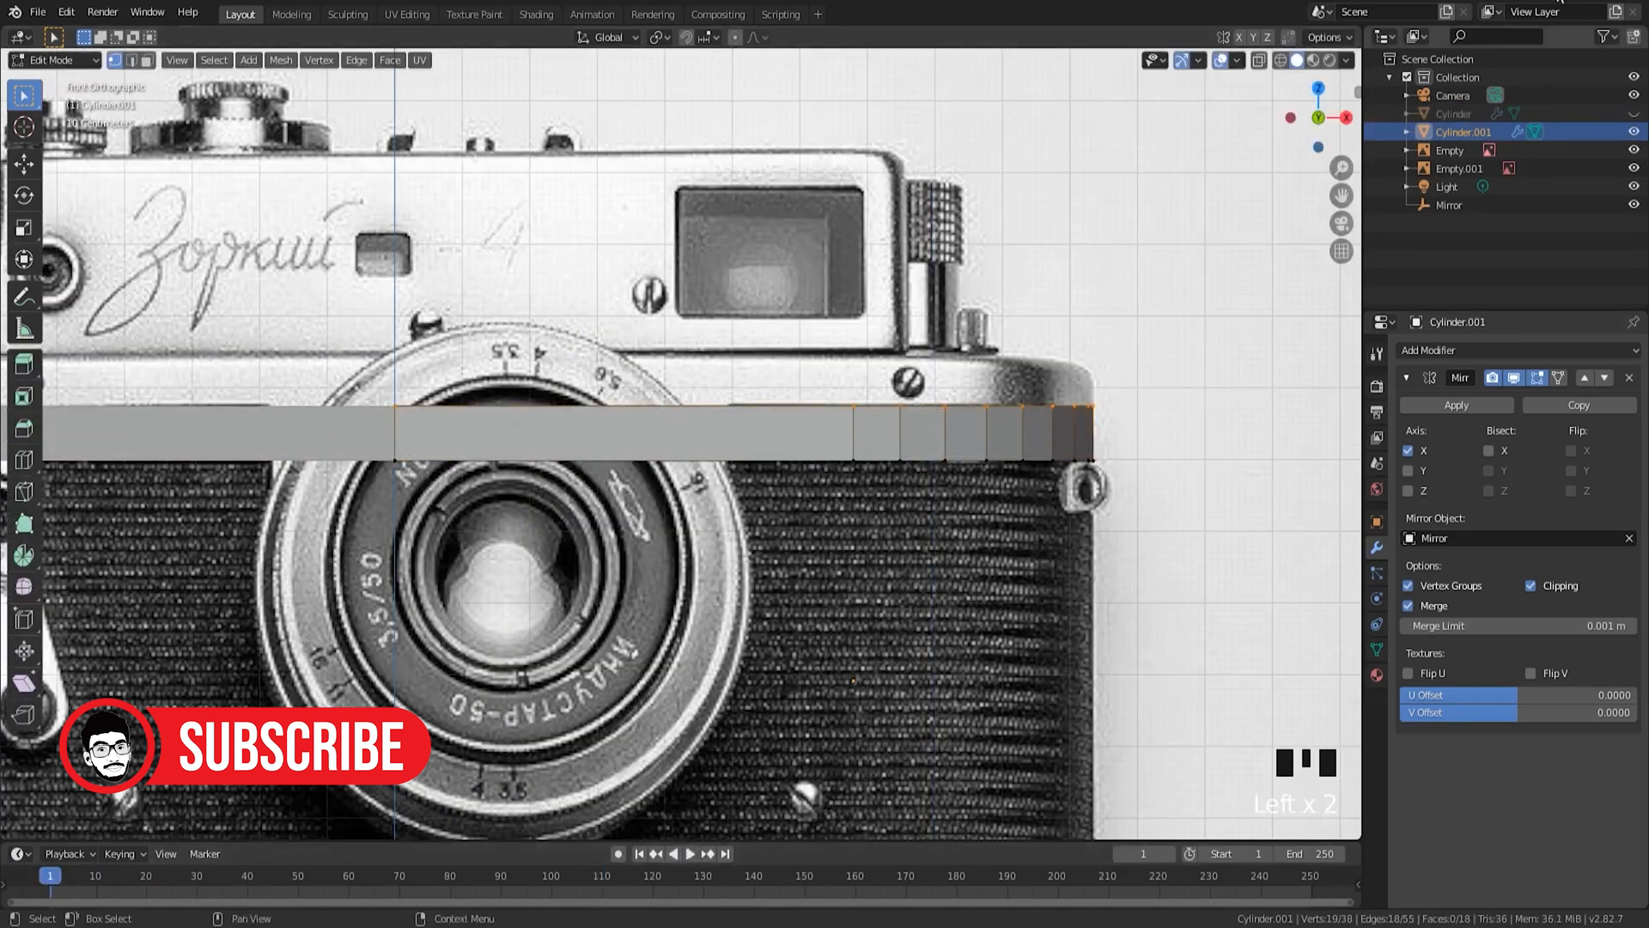
Step: Scale the camera body ring and zoom out to view the three-drawer cabinet
{"action": "key", "text": "s"}
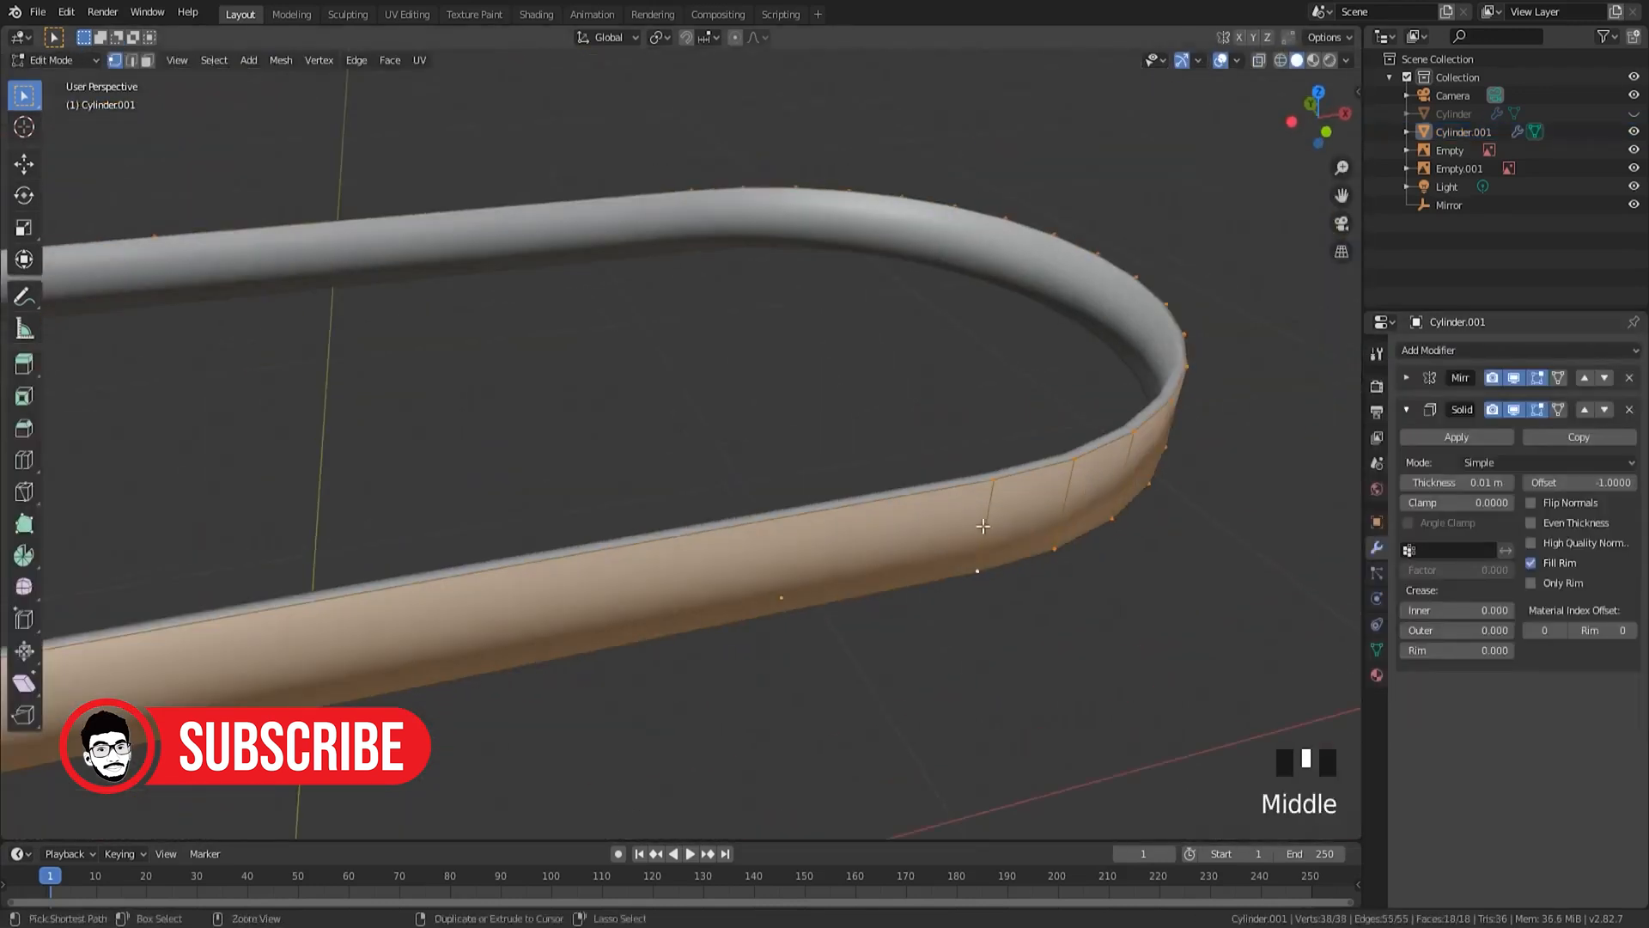
{"action": "scroll", "scroll_direction": "down", "scroll_amount": 3}
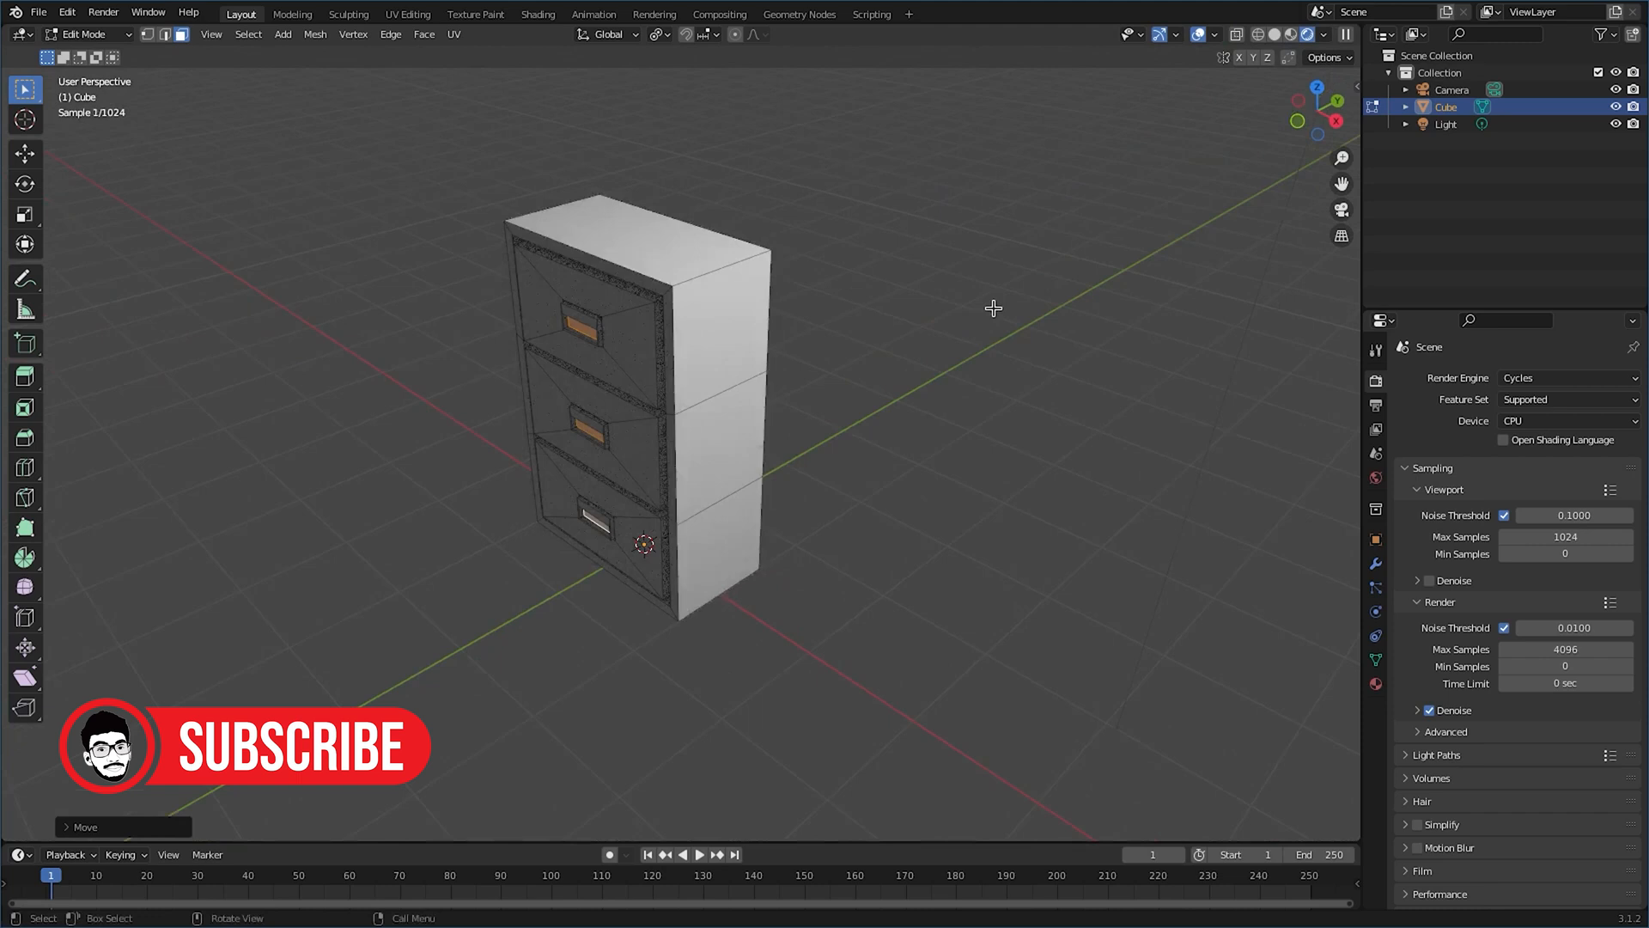
Step: Leave Edit Mode on the cabinet, showing the three recessed drawer fronts
{"action": "key", "text": "Tab"}
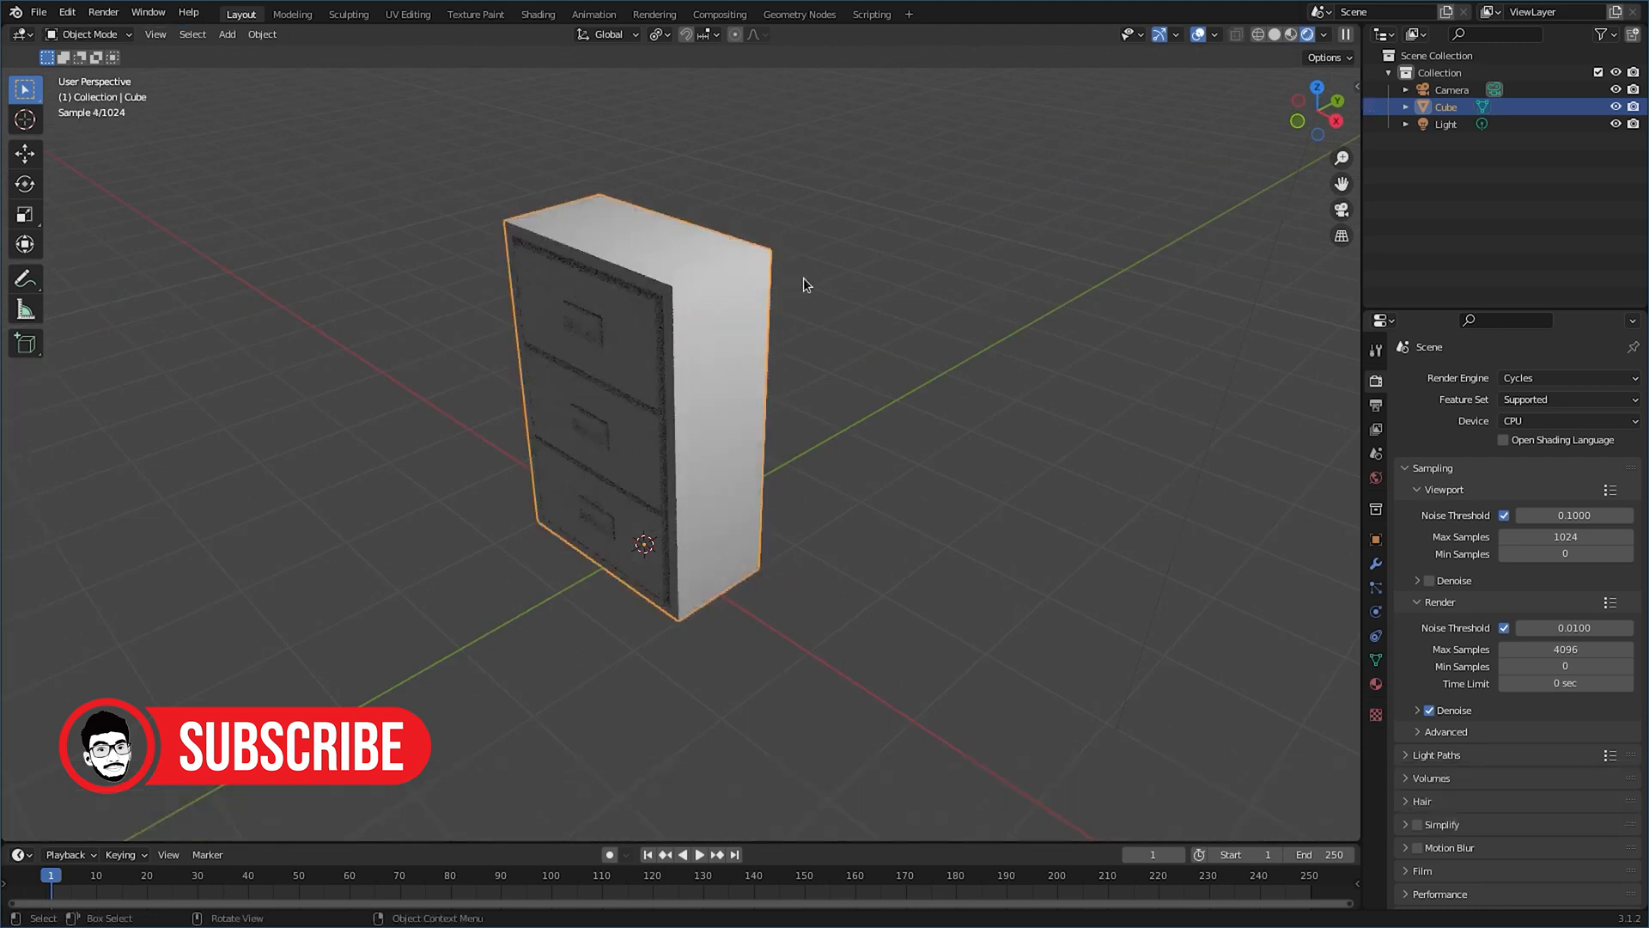
{"action": "mouse_move", "coordinate": [777, 248]}
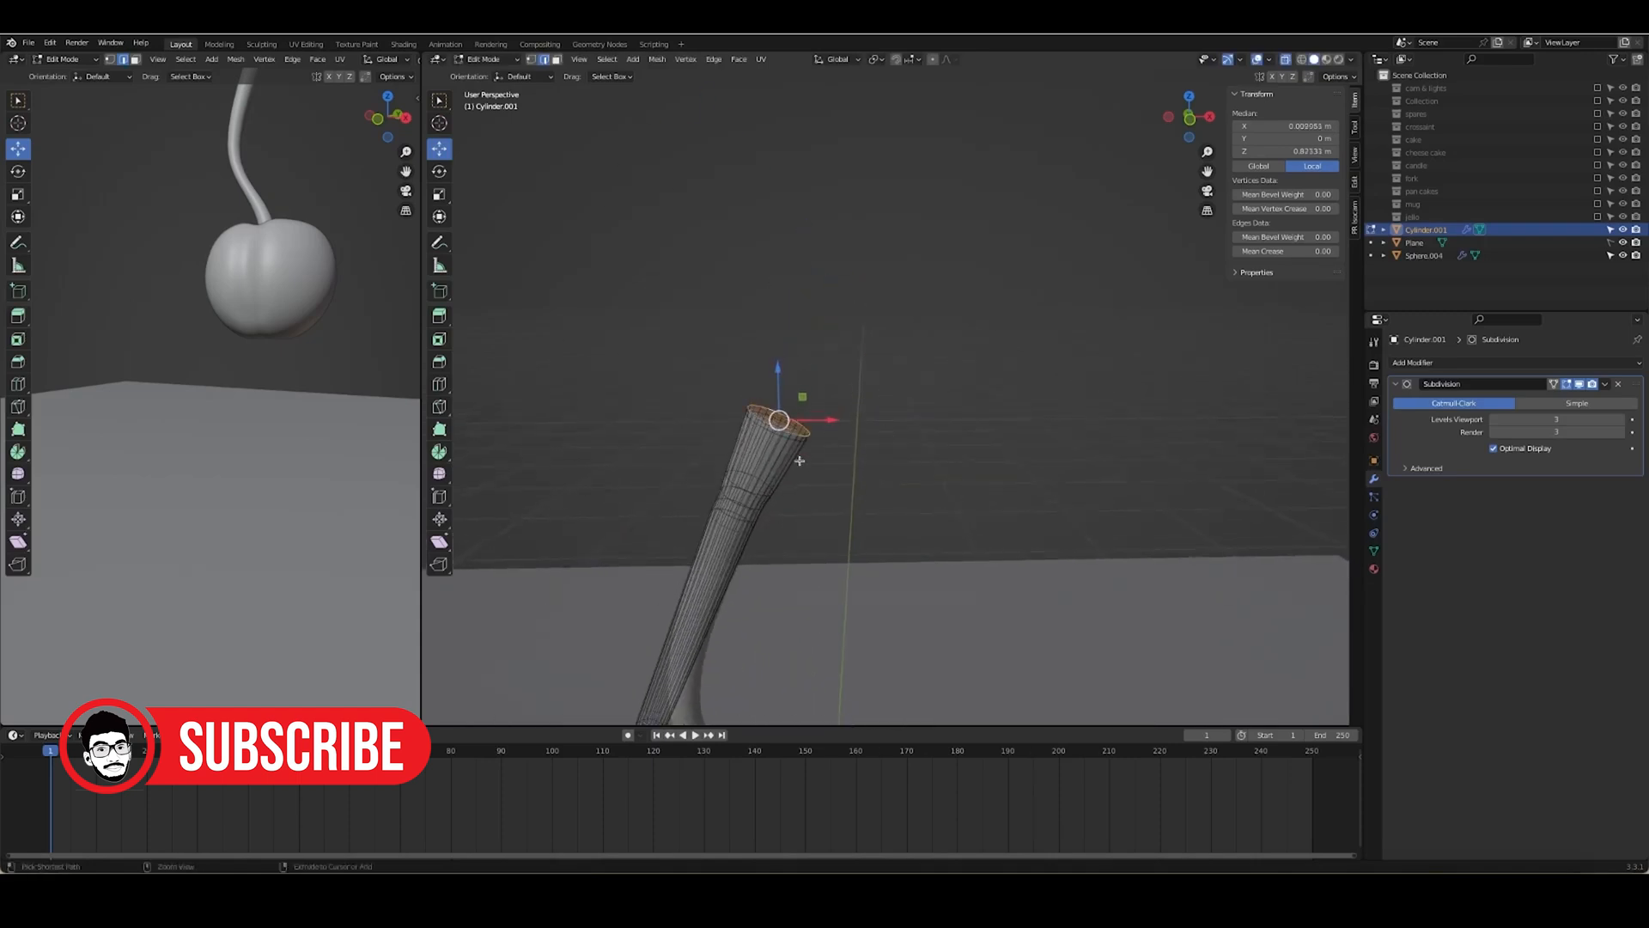
Step: Collapse the stem's top vertices into one, check it in Object Mode, then resume editing
{"action": "key", "text": "Tab"}
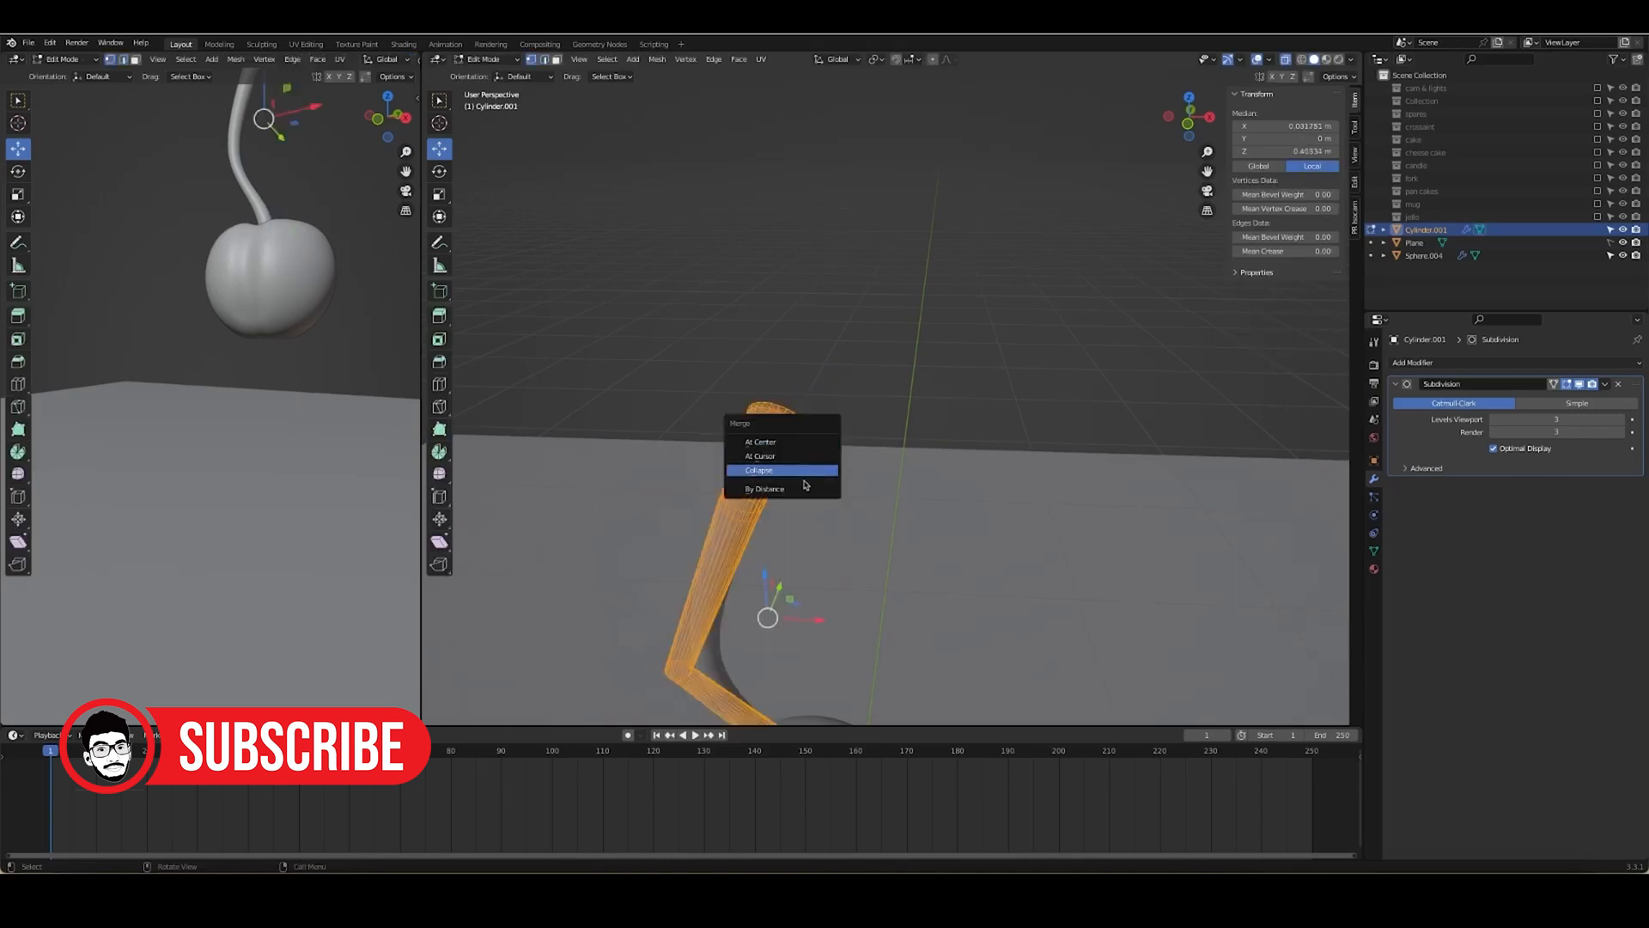
{"action": "left_click", "coordinate": [758, 470]}
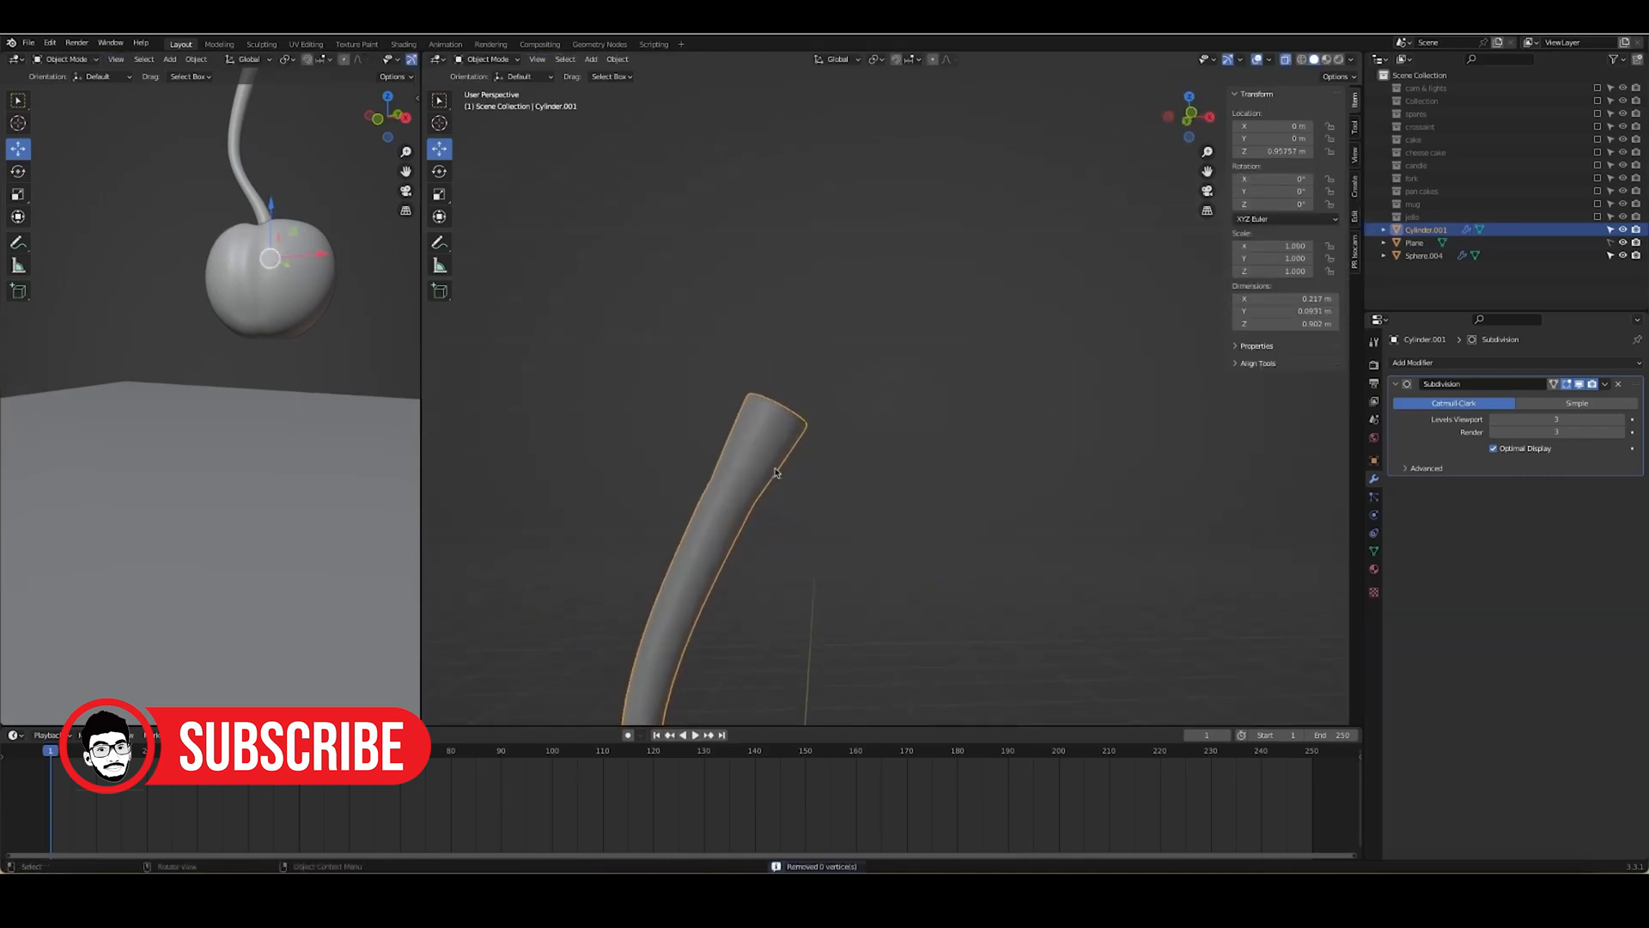
{"action": "key", "text": "Tab"}
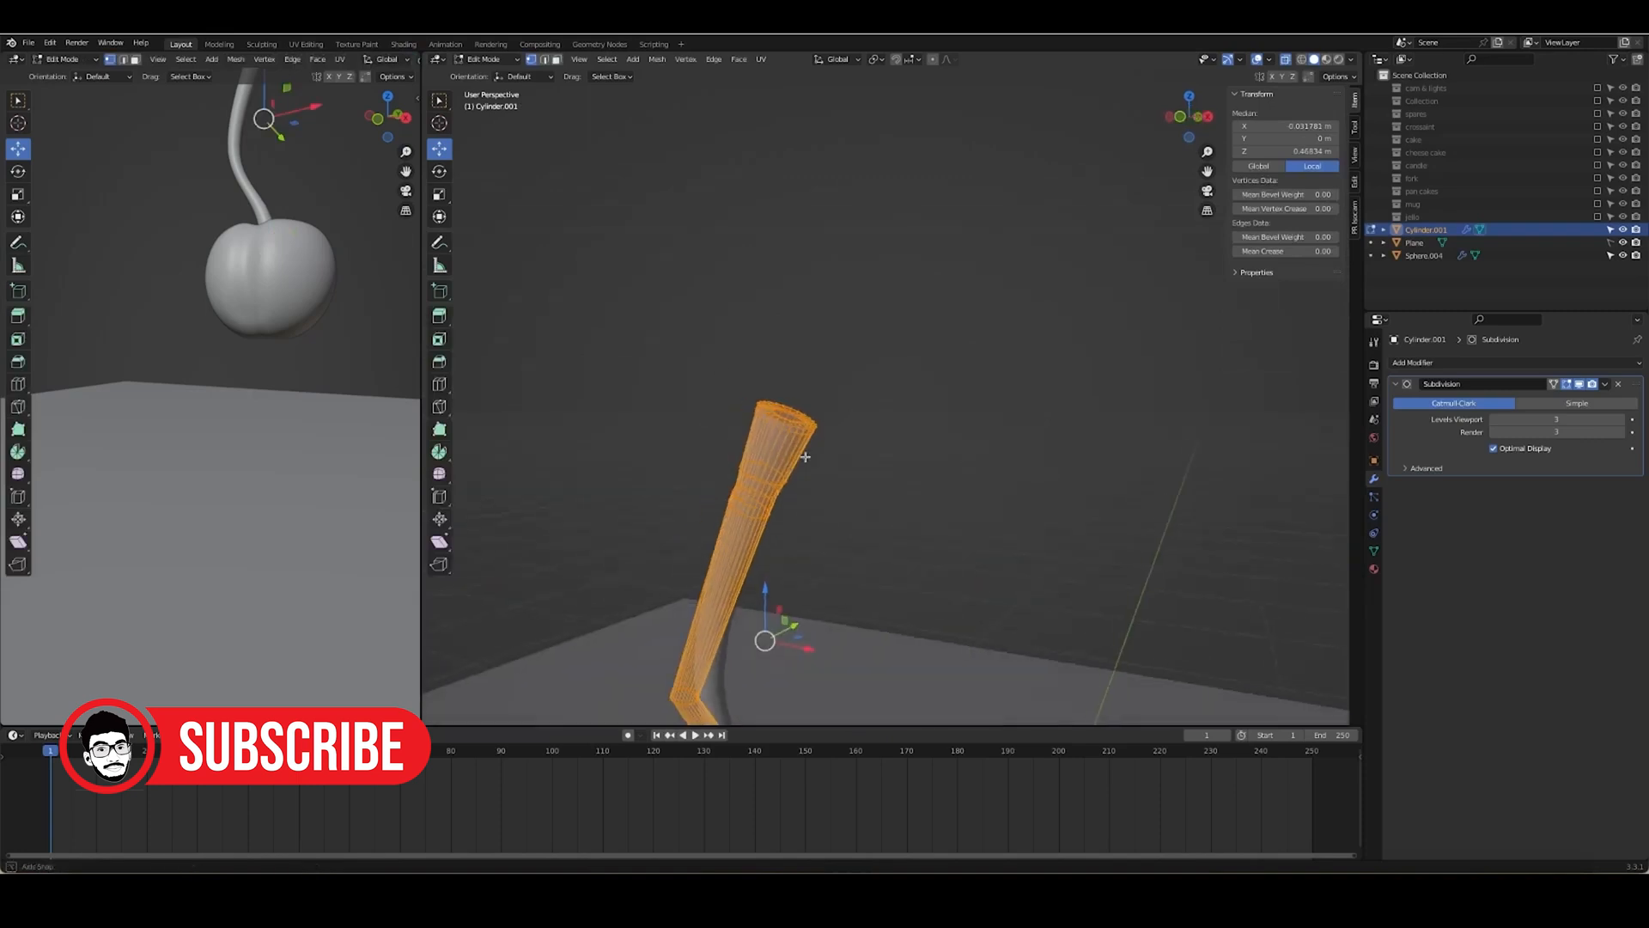